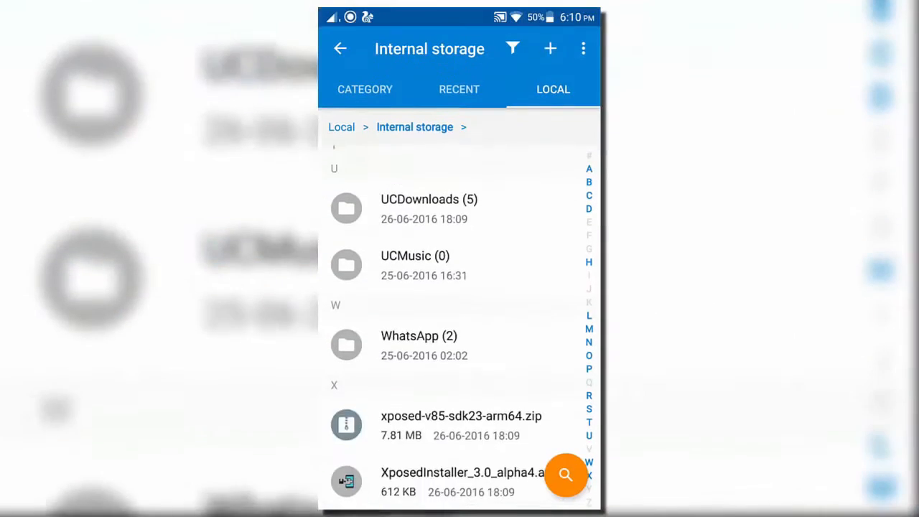
Install the XposedInstaller_3.0_alpha4 APK from Internal storage and launch the app.
left_click(550, 48)
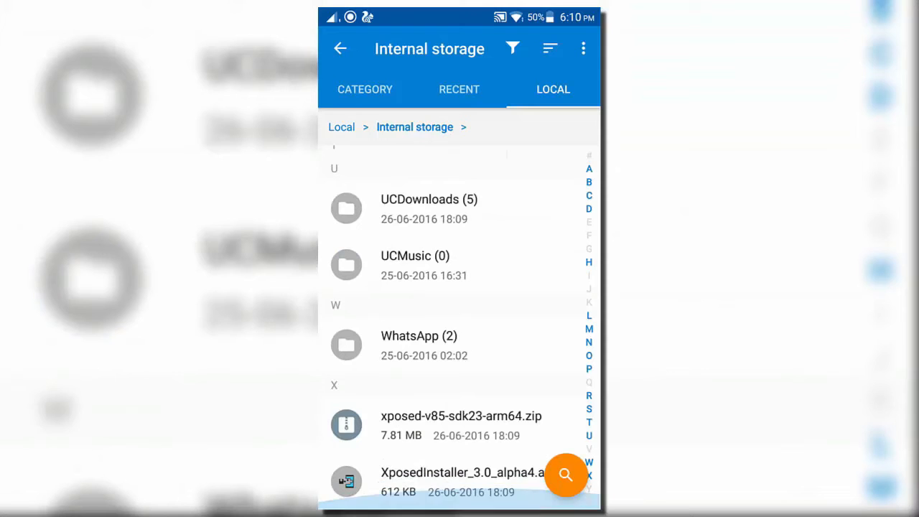
left_click(440, 479)
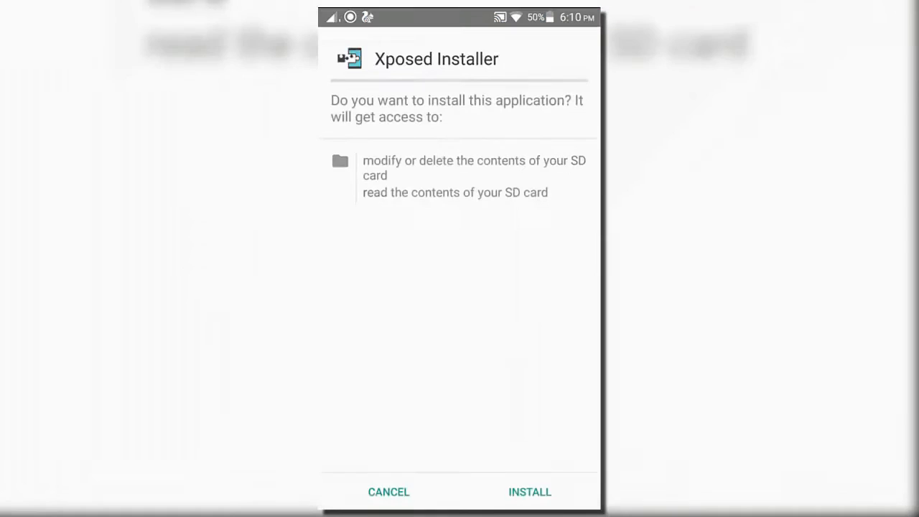
left_click(532, 491)
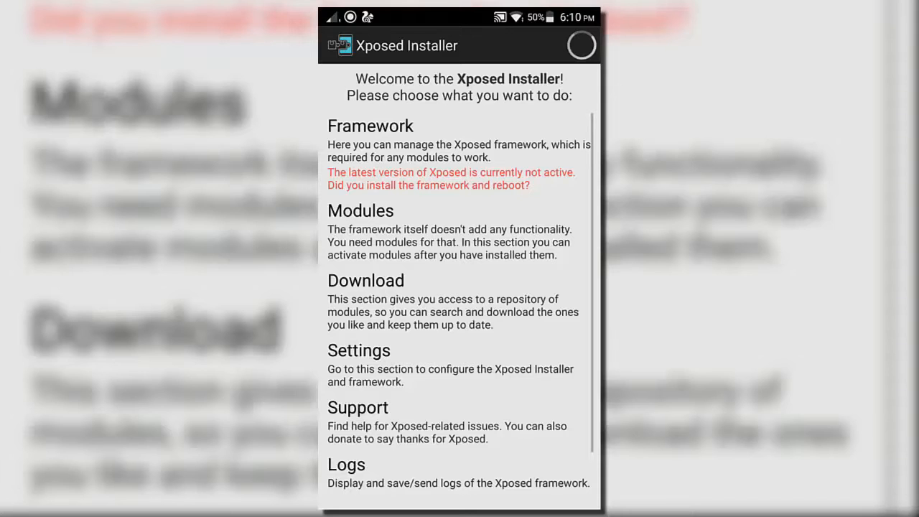
Open the Framework section and dismiss the 'Be careful!' bootloop warning.
left_click(370, 125)
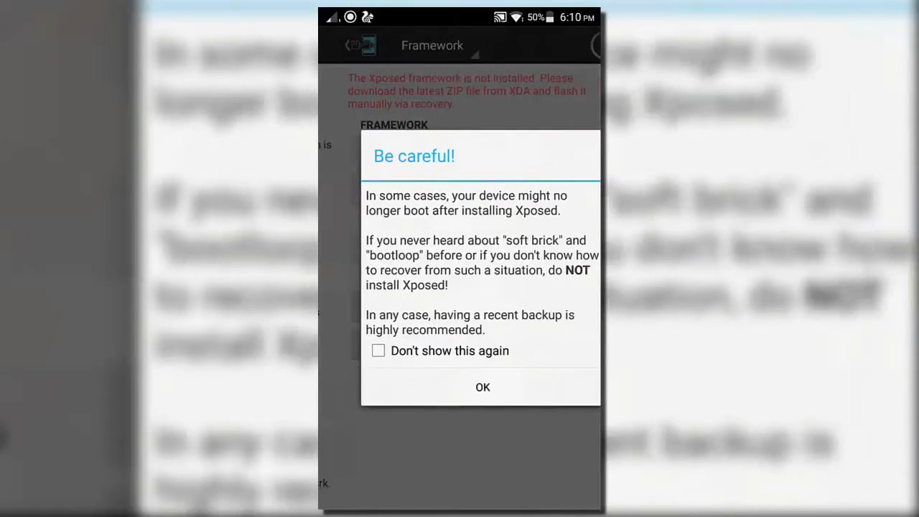
left_click(483, 387)
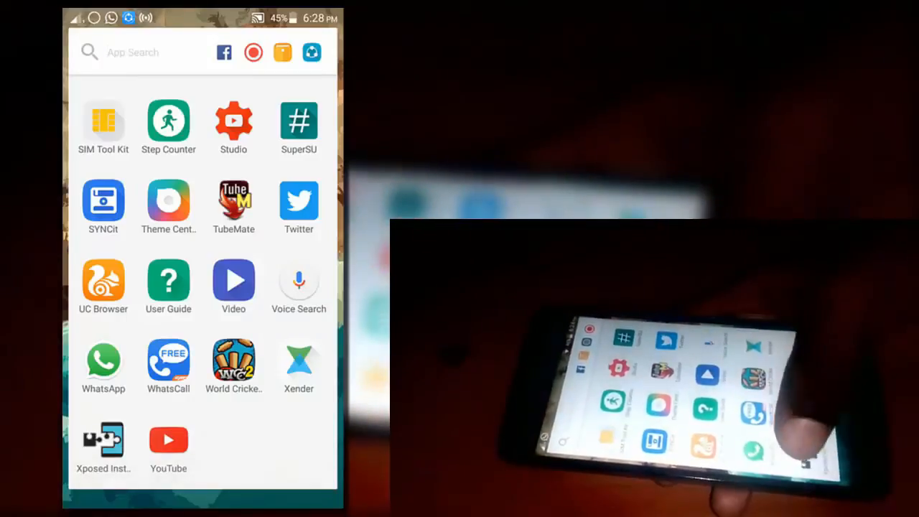
Relaunch Xposed Installer and browse the Download section's module list.
left_click(103, 439)
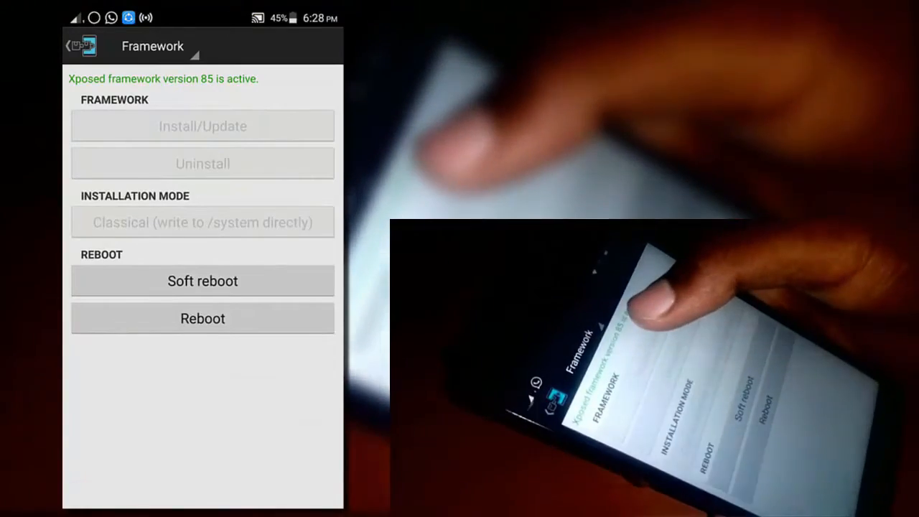
left_click(69, 45)
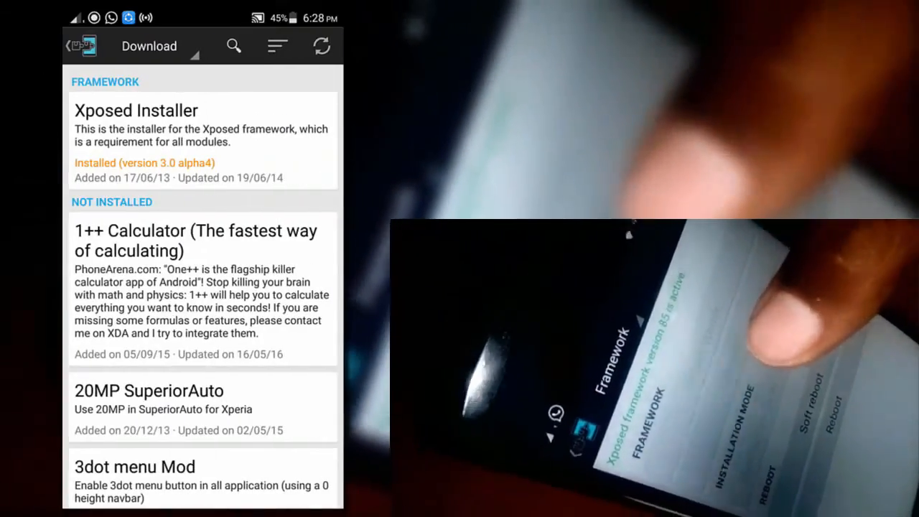
scroll("down", 3)
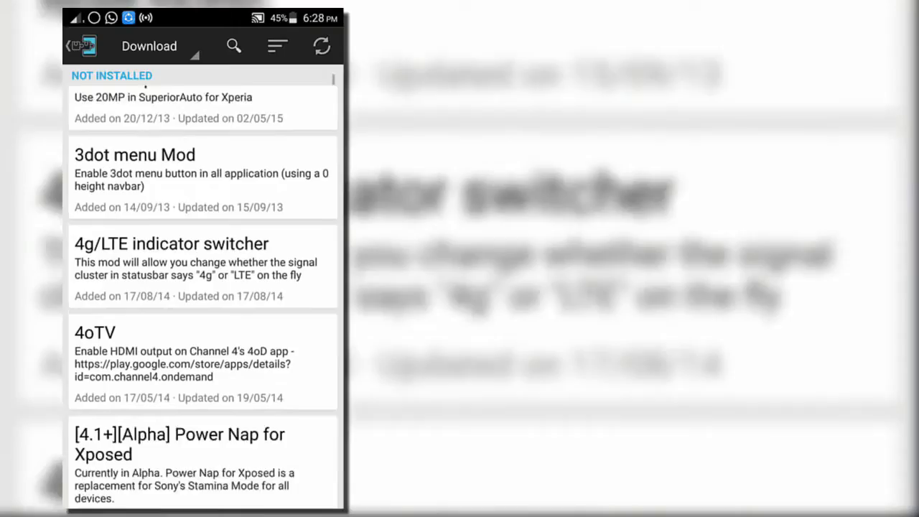
scroll("down", 3)
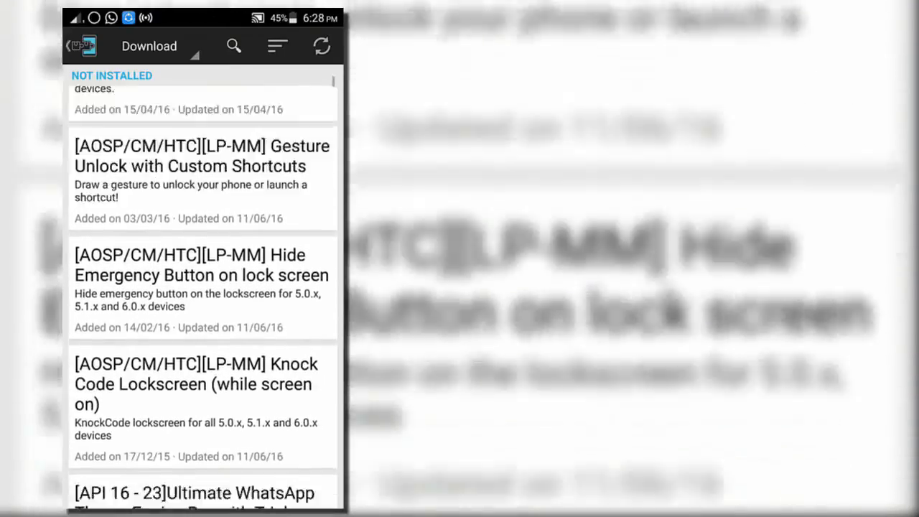